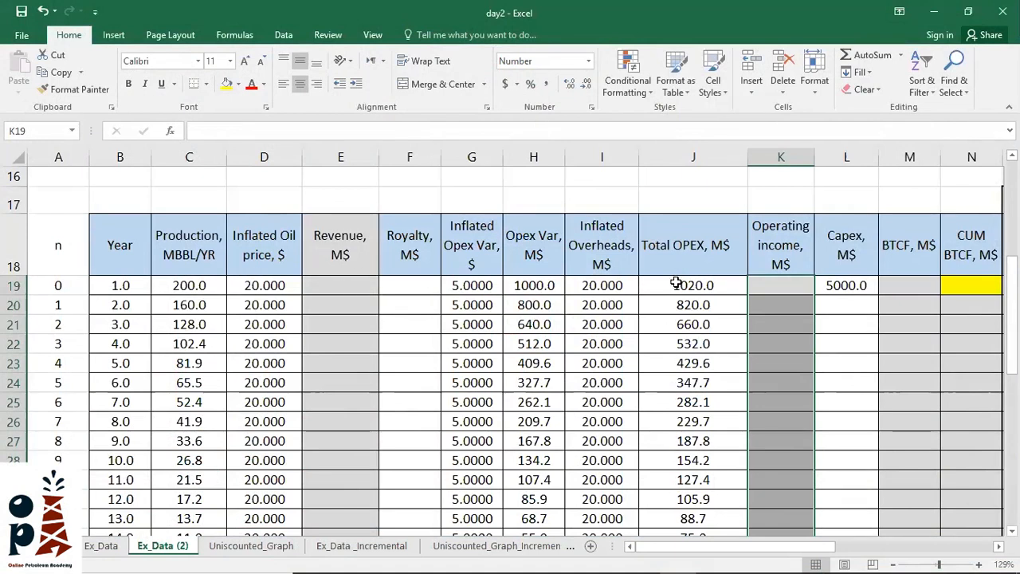
mouse_move(340, 285)
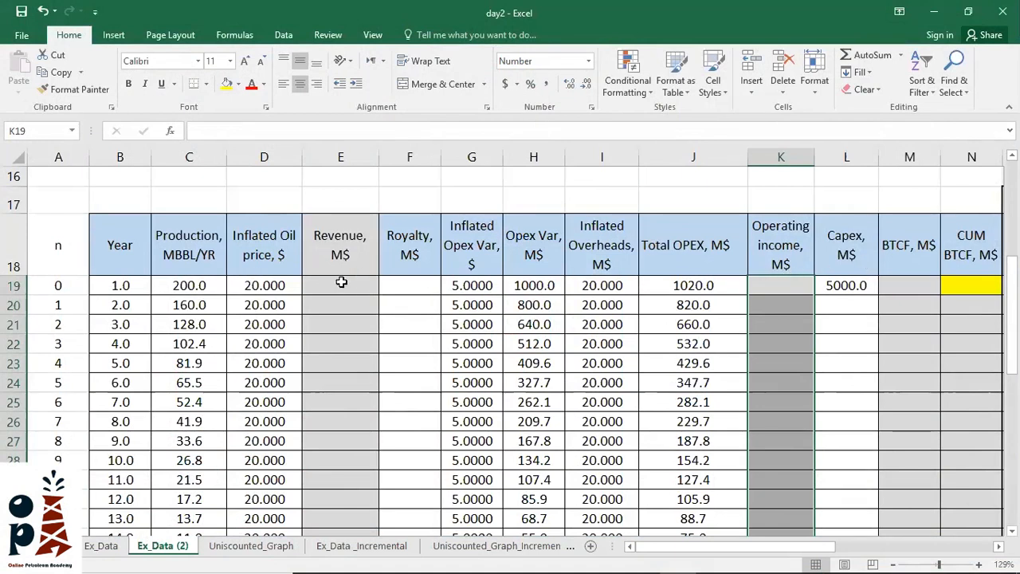
- Enter the royalty formula =0.2*E19 and operating income as revenue minus royalty (=E19-F19)
click(340, 284)
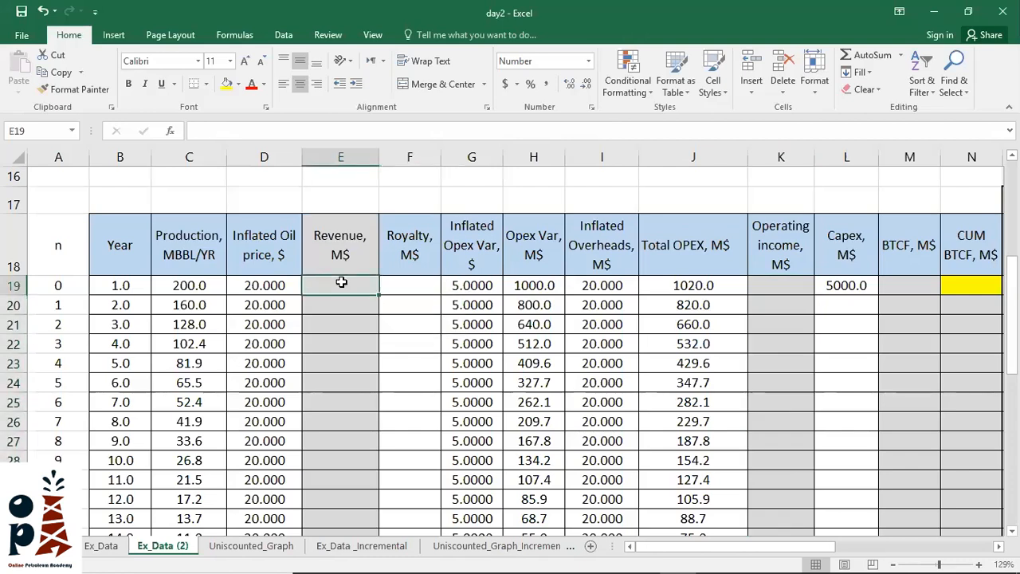
text(=)
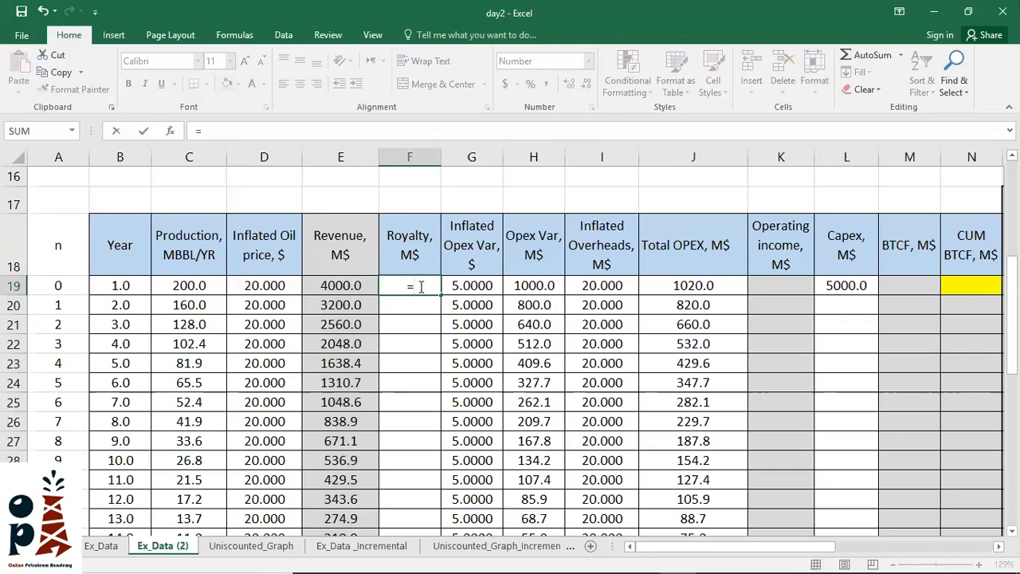
text(0.2)
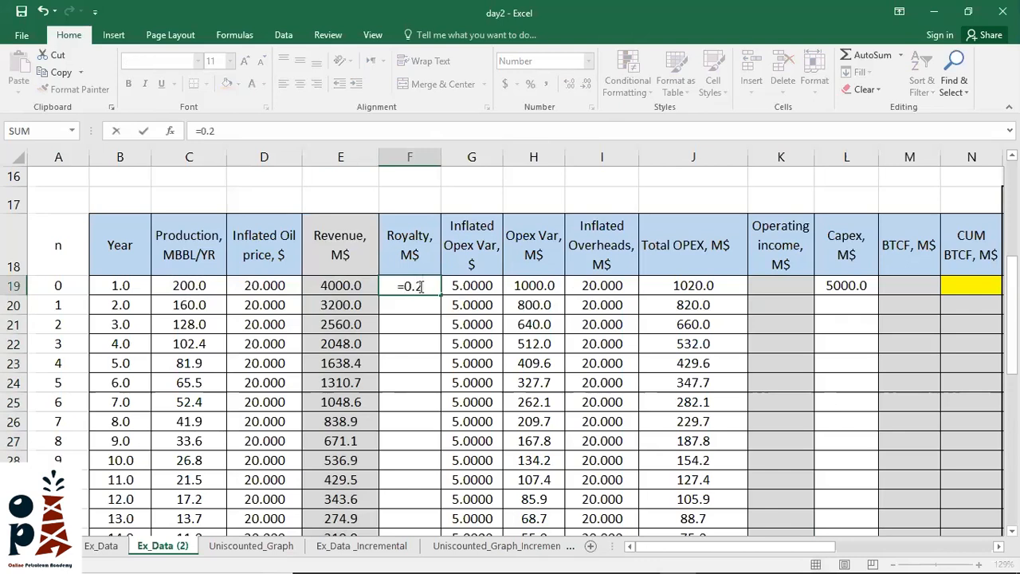
click(340, 285)
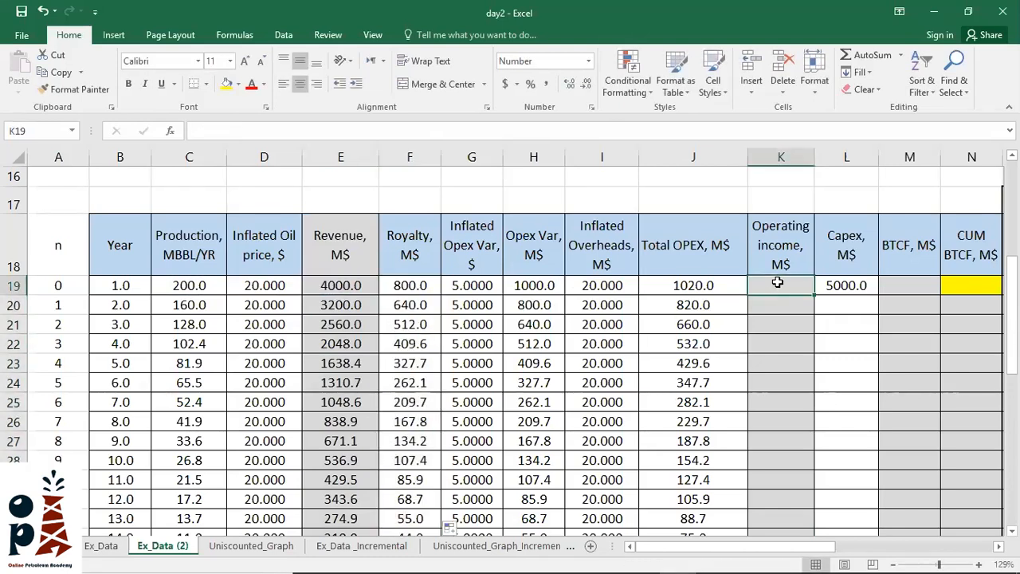
text(=E19-F19)
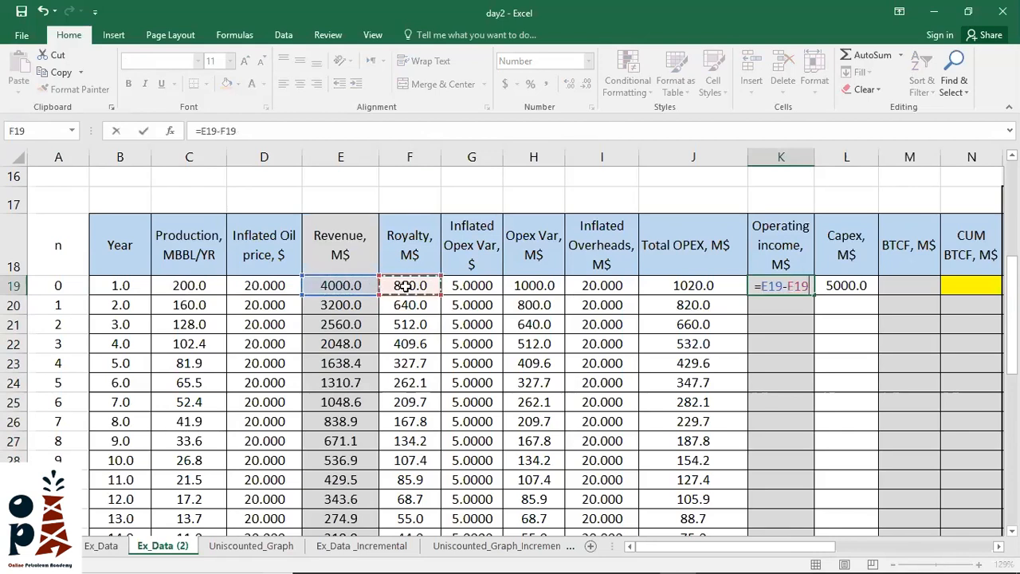
click(692, 285)
text(=)
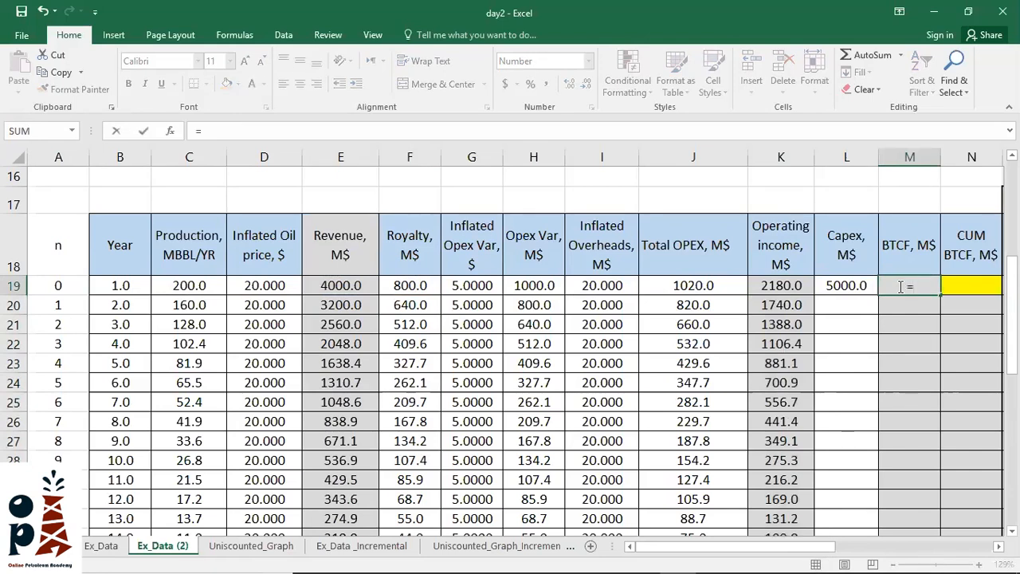
- Build the year 0 BTCF formula =K19-L19, operating income minus capex
click(780, 285)
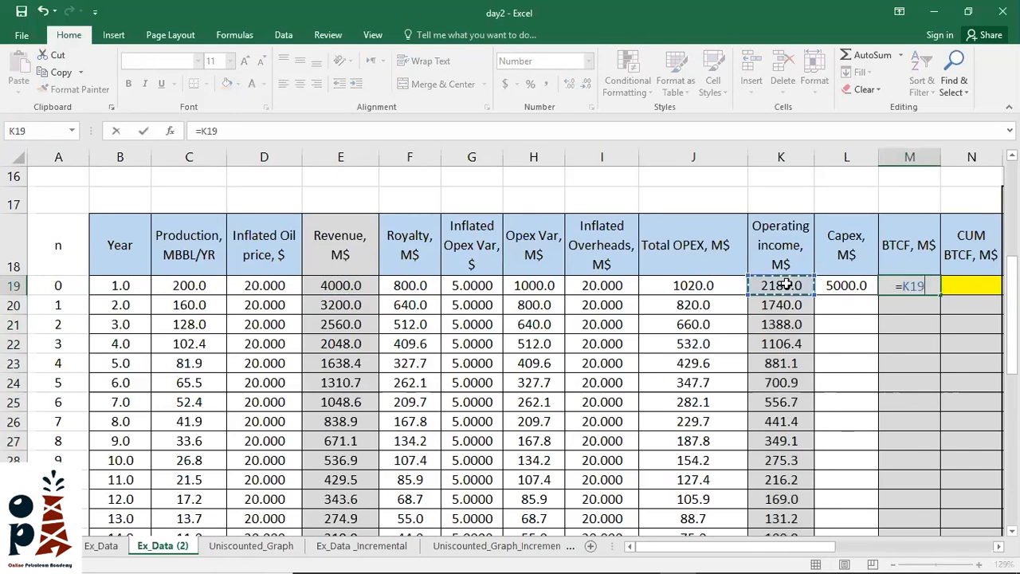
click(846, 285)
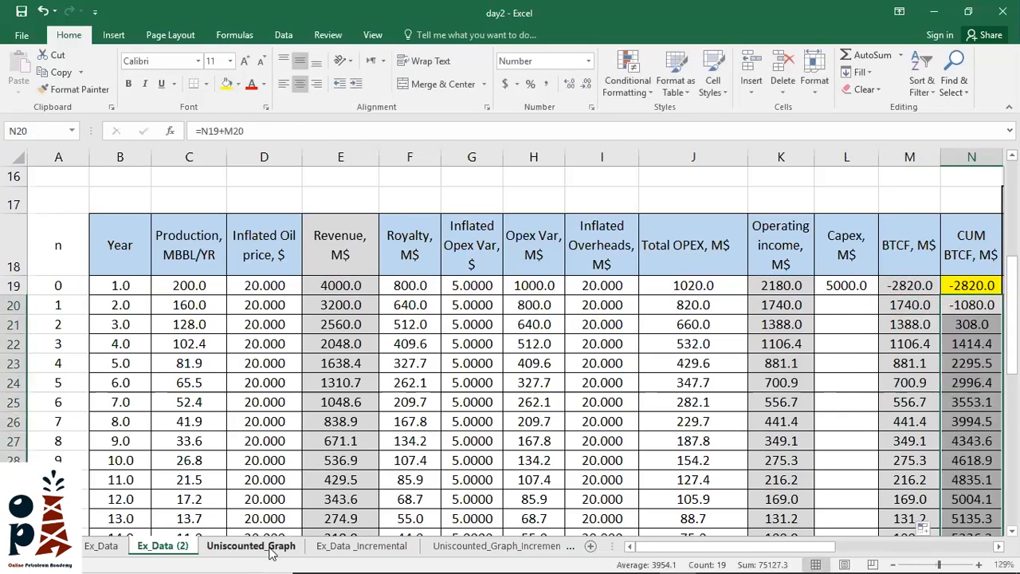
- Switch to the Unscounted_Graph sheet to view the cumulative BTCF line chart
click(251, 546)
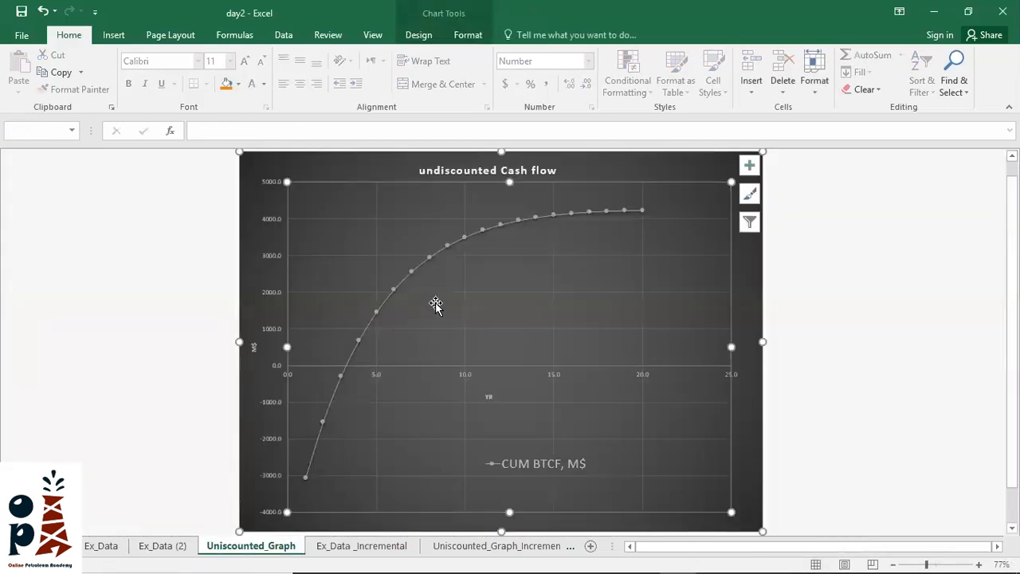
mouse_move(585, 249)
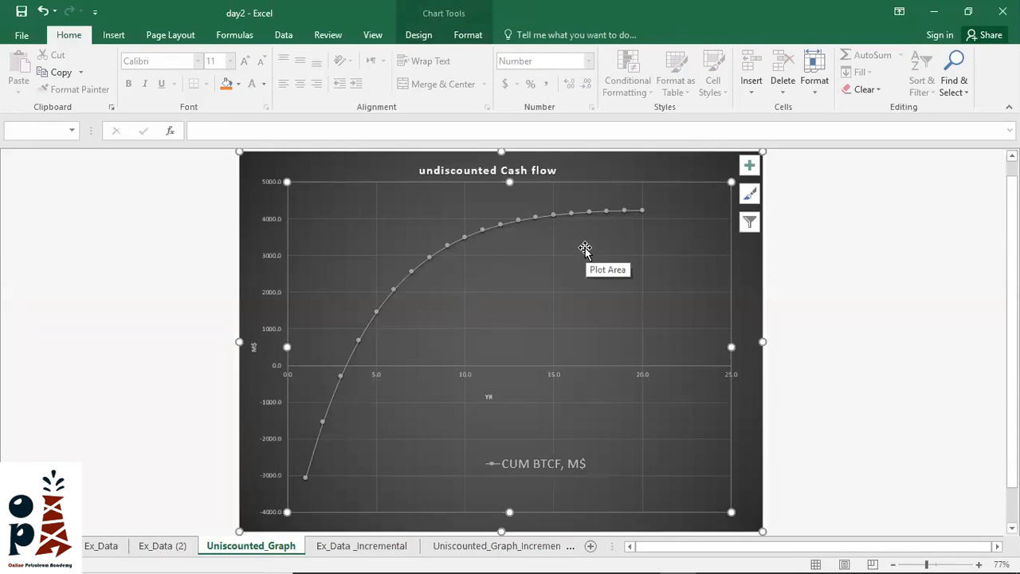
mouse_move(701, 119)
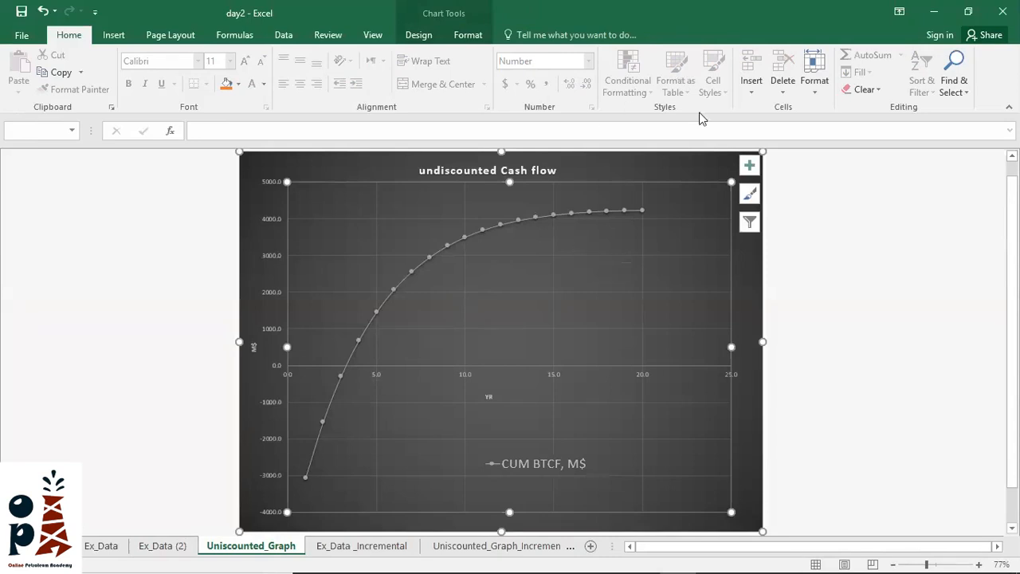